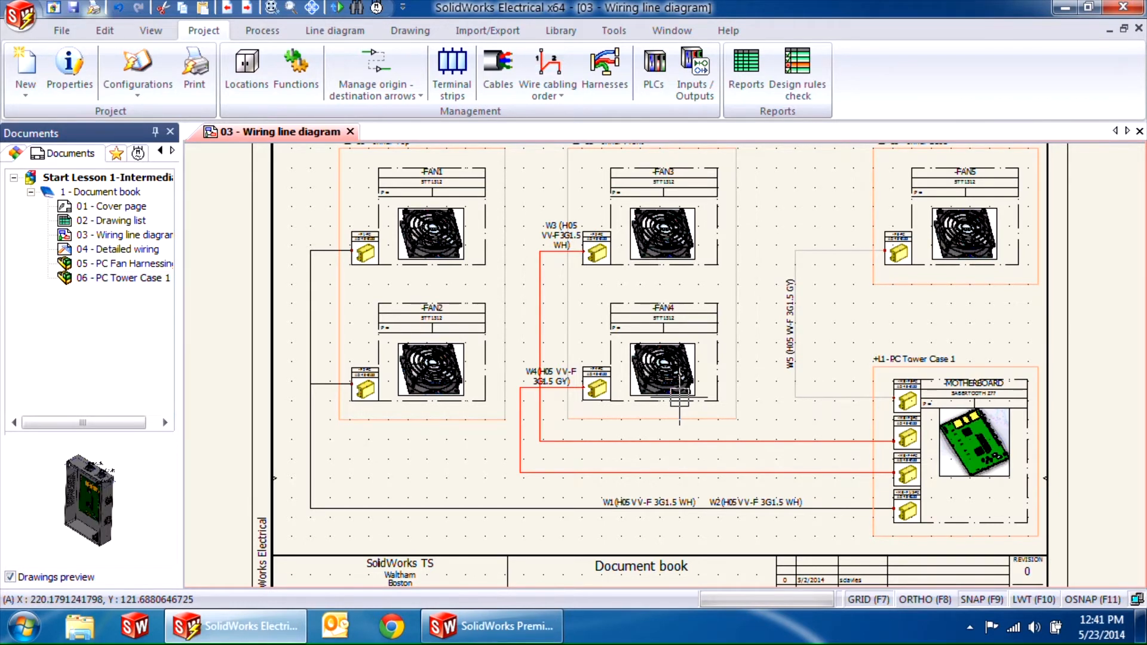
pyautogui.moveTo(987, 503)
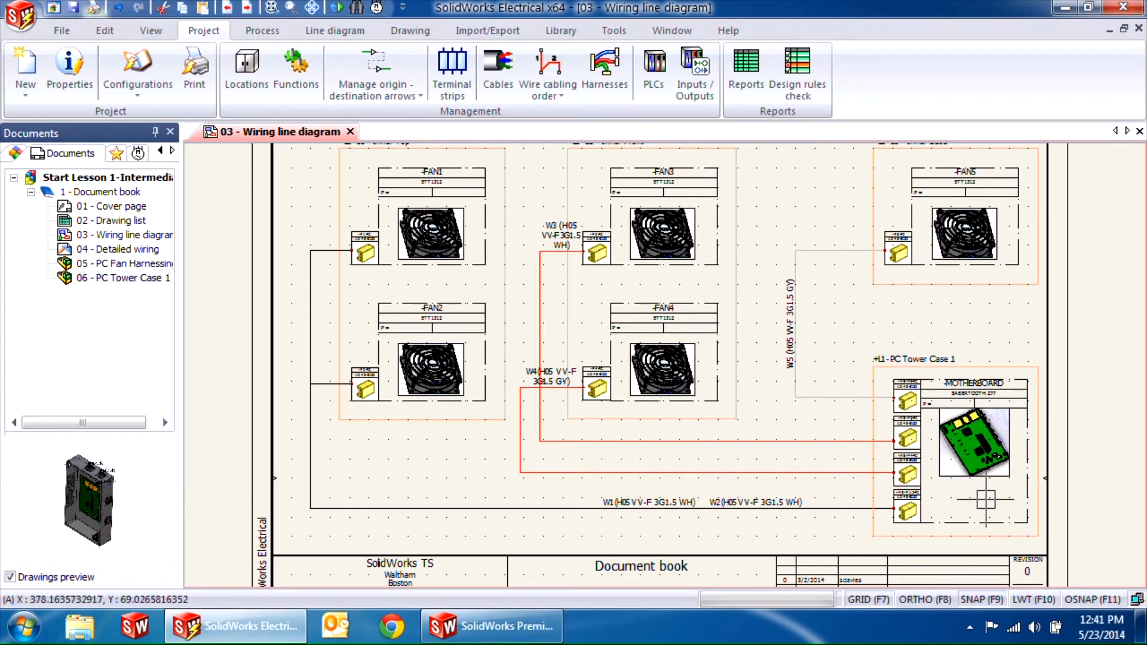
pyautogui.moveTo(984, 504)
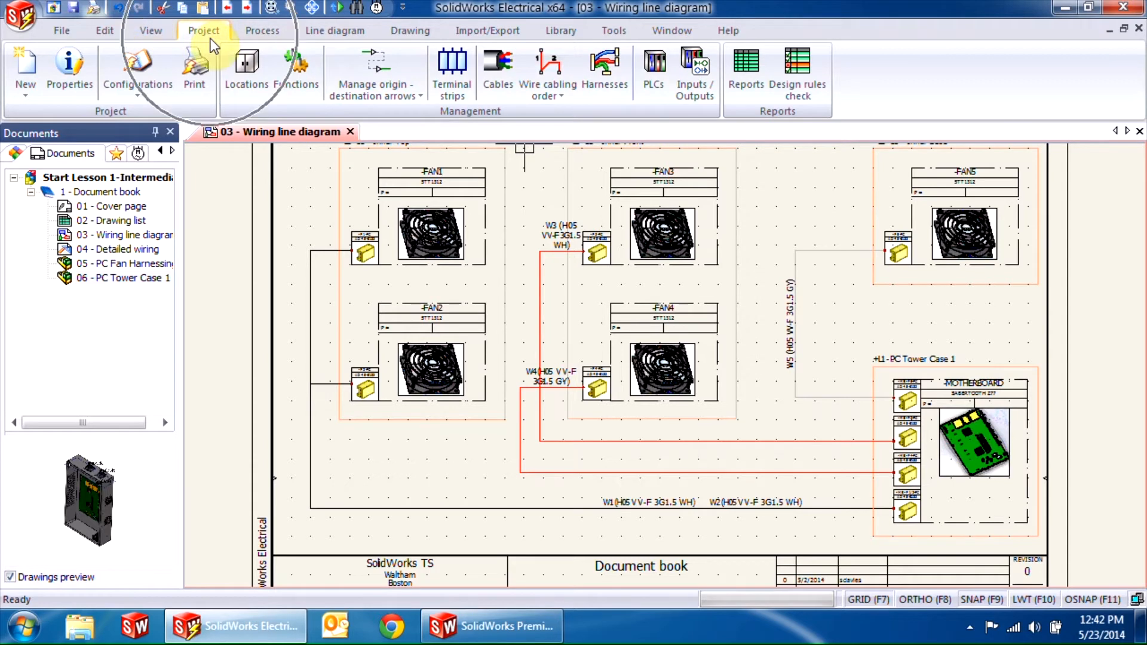
# Step: Inspect the contents of harnesses H3 and H1.2 in the project harness list
pyautogui.click(603, 73)
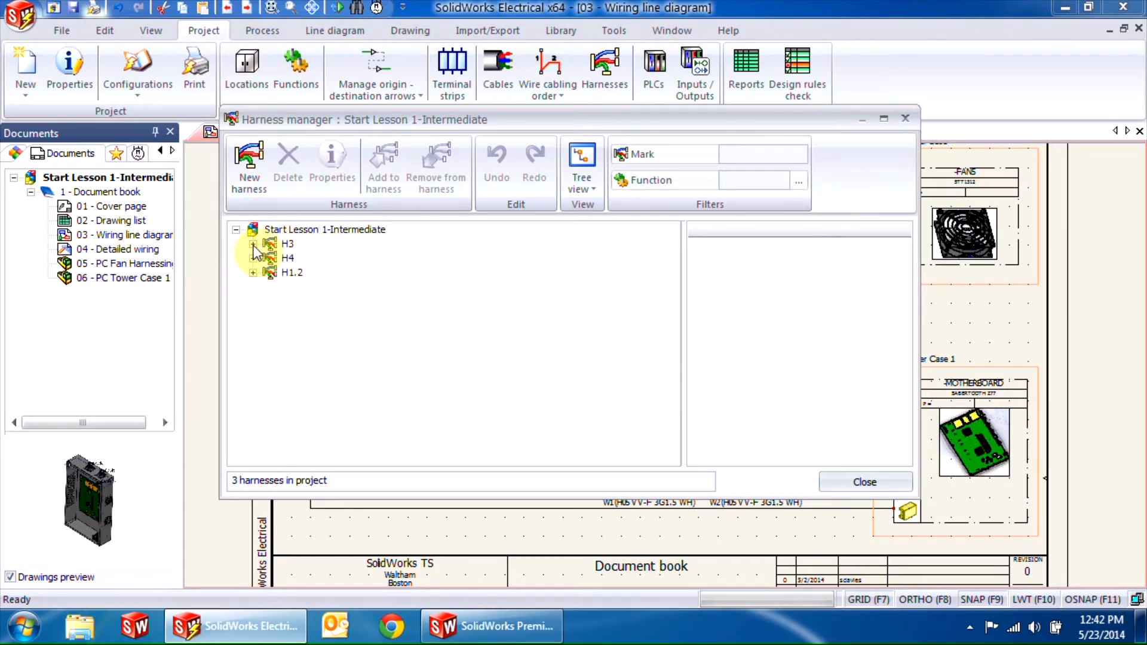
pyautogui.click(252, 244)
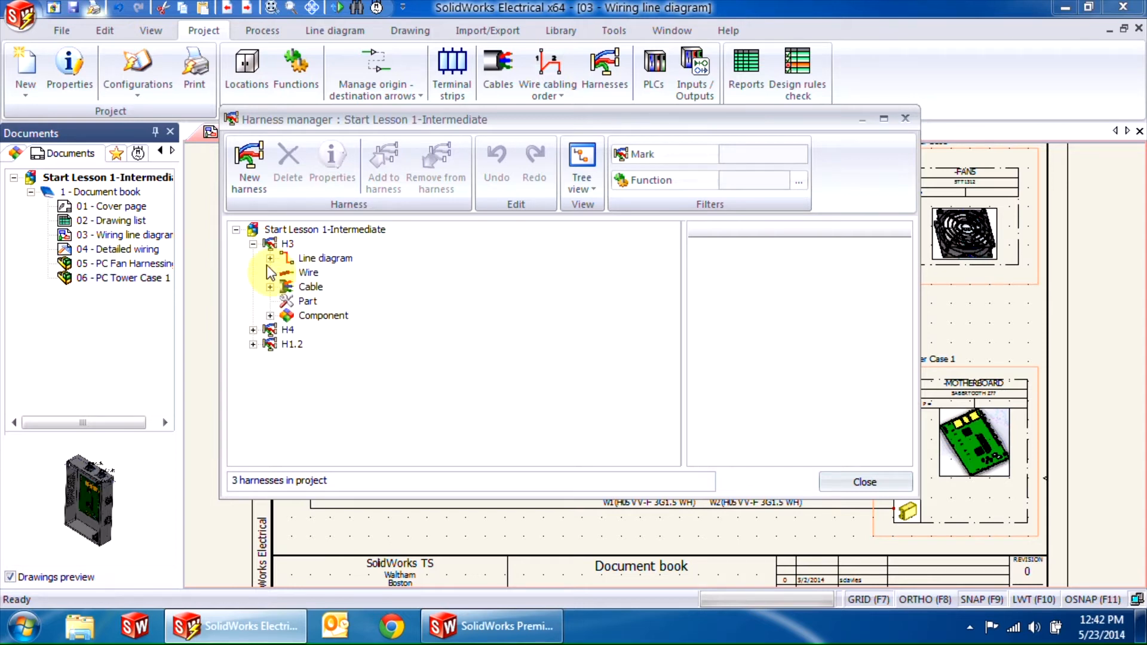
pyautogui.click(270, 315)
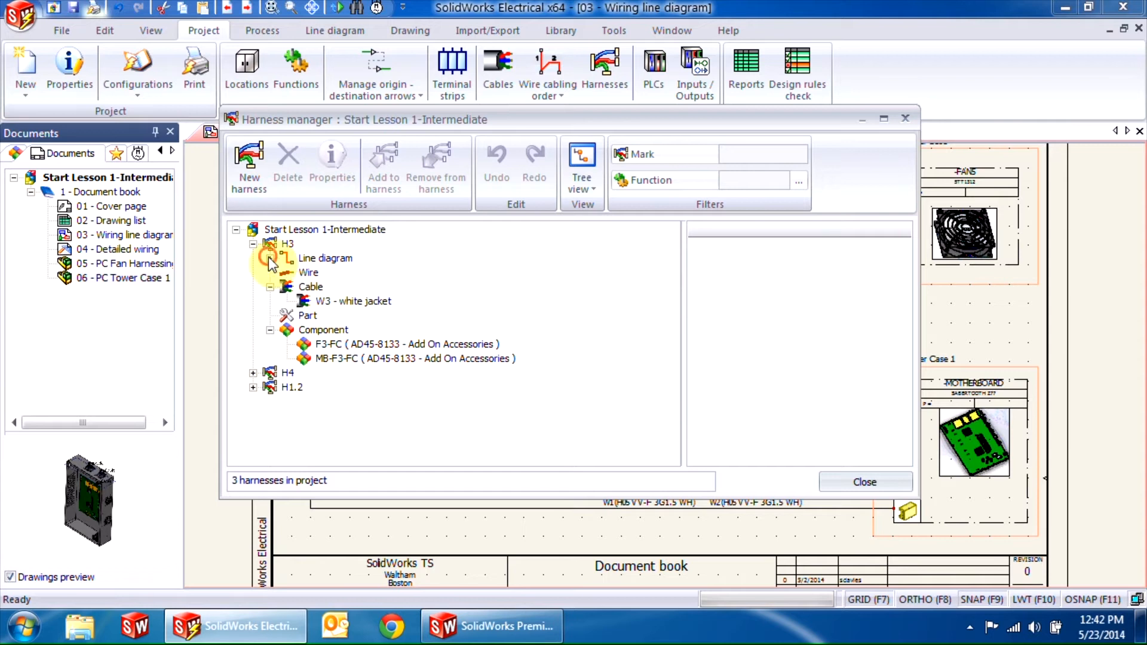
pyautogui.click(270, 257)
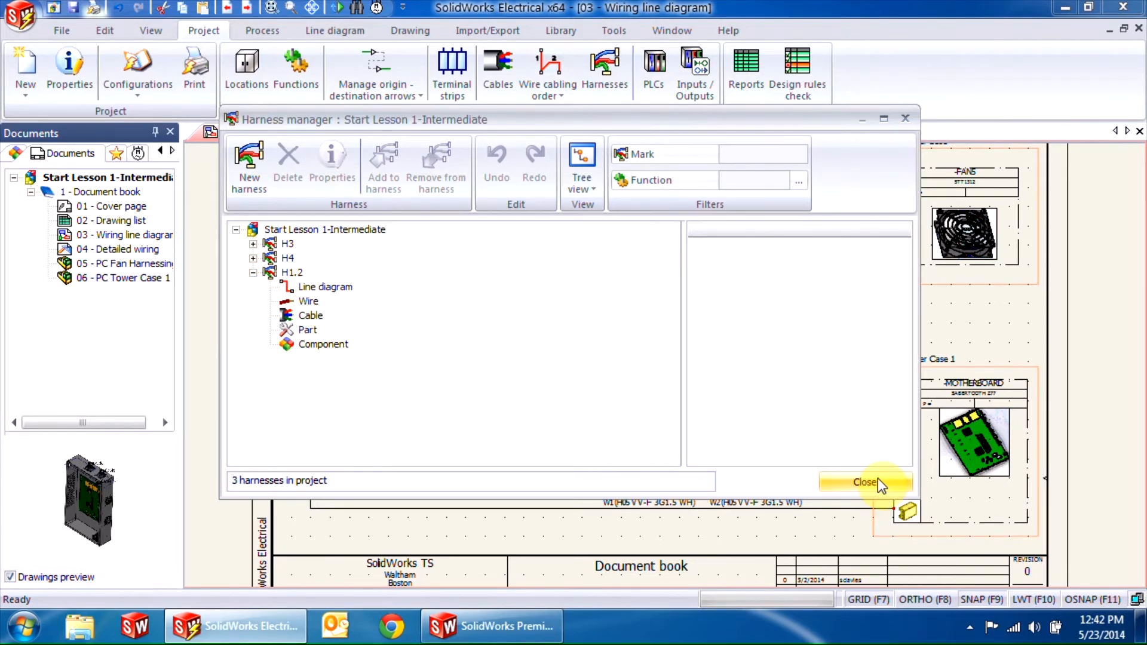
pyautogui.click(865, 482)
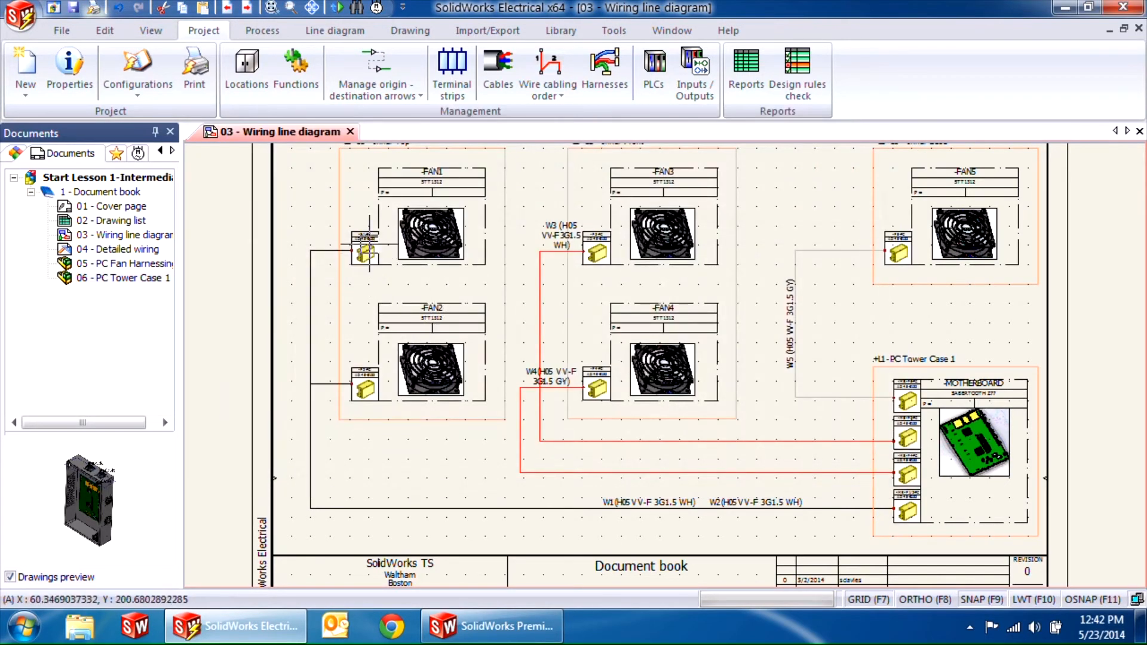
# Step: Add FAN1, FAN2, wires W1 and W2, and the motherboard connector to harness H1.2
pyautogui.click(366, 248)
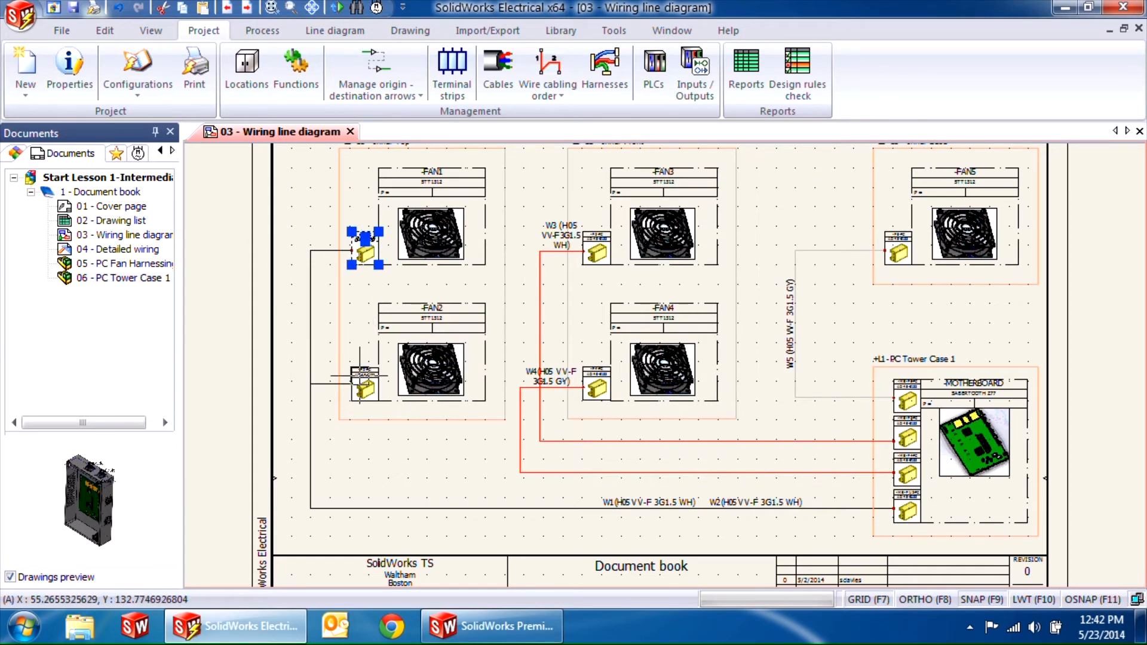
pyautogui.click(907, 508)
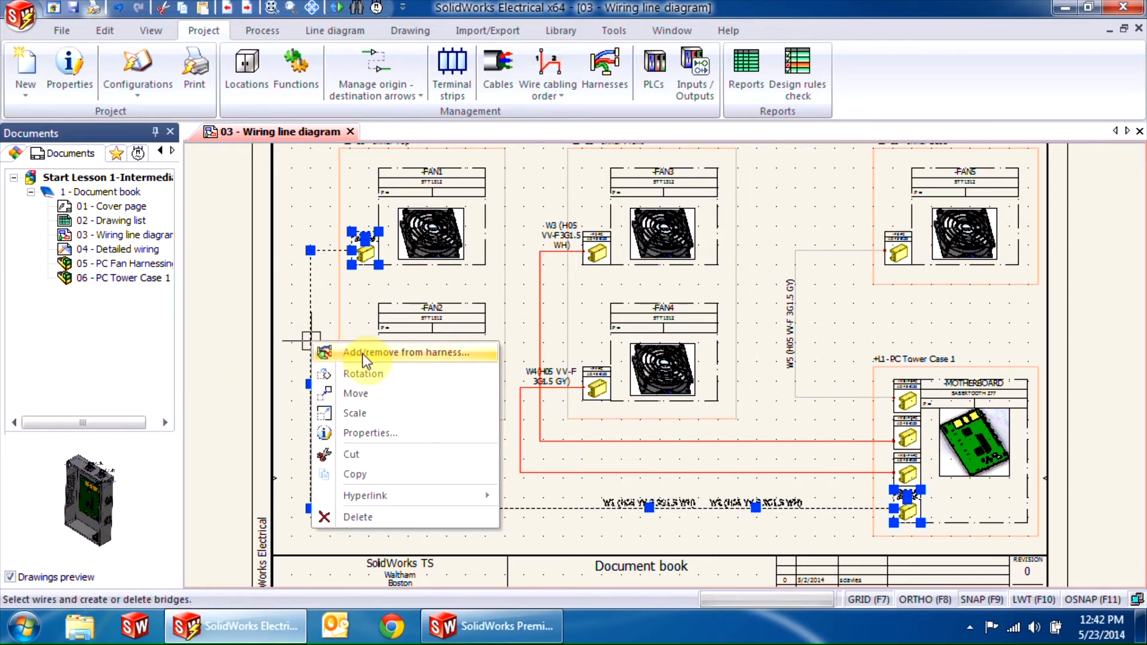
pyautogui.click(405, 352)
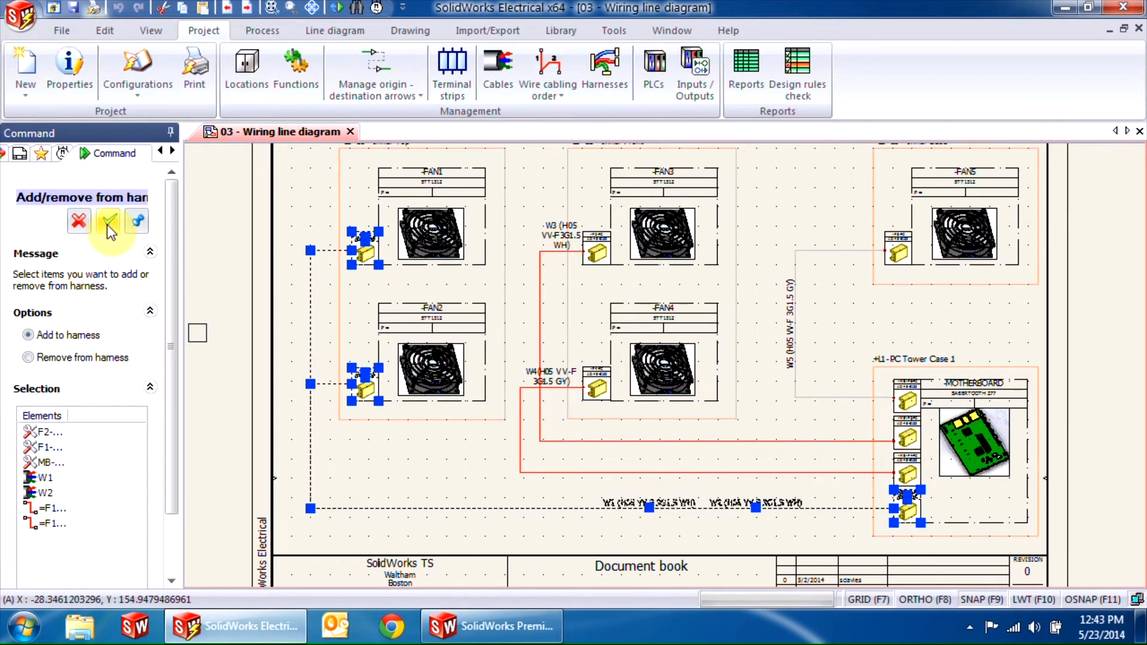
pyautogui.click(107, 221)
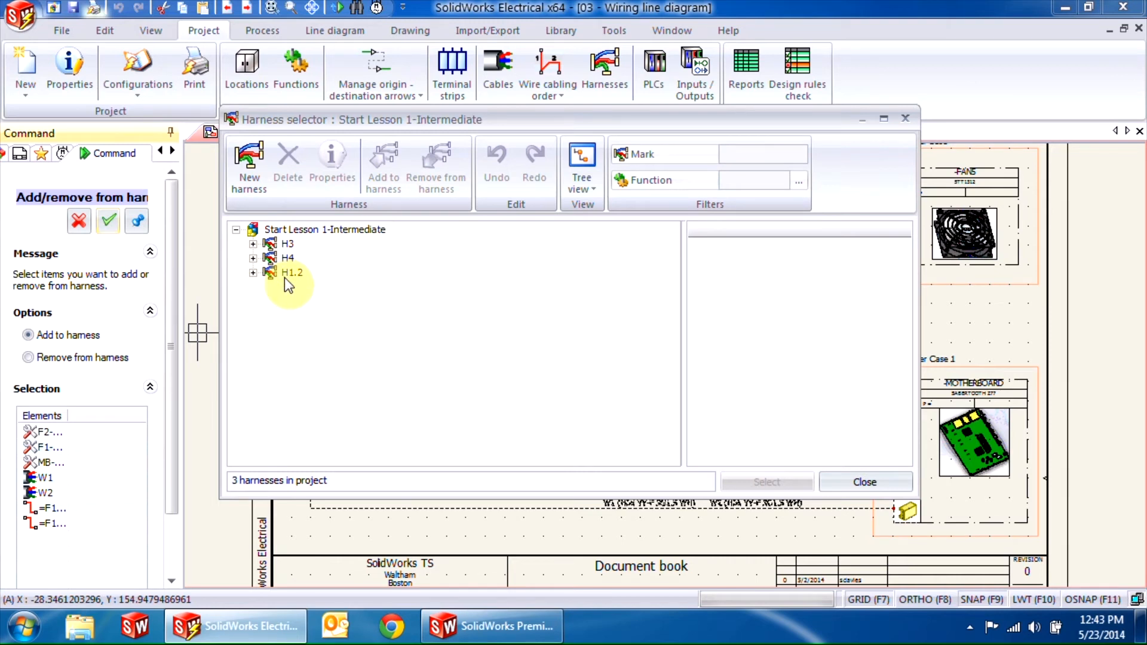
pyautogui.click(291, 272)
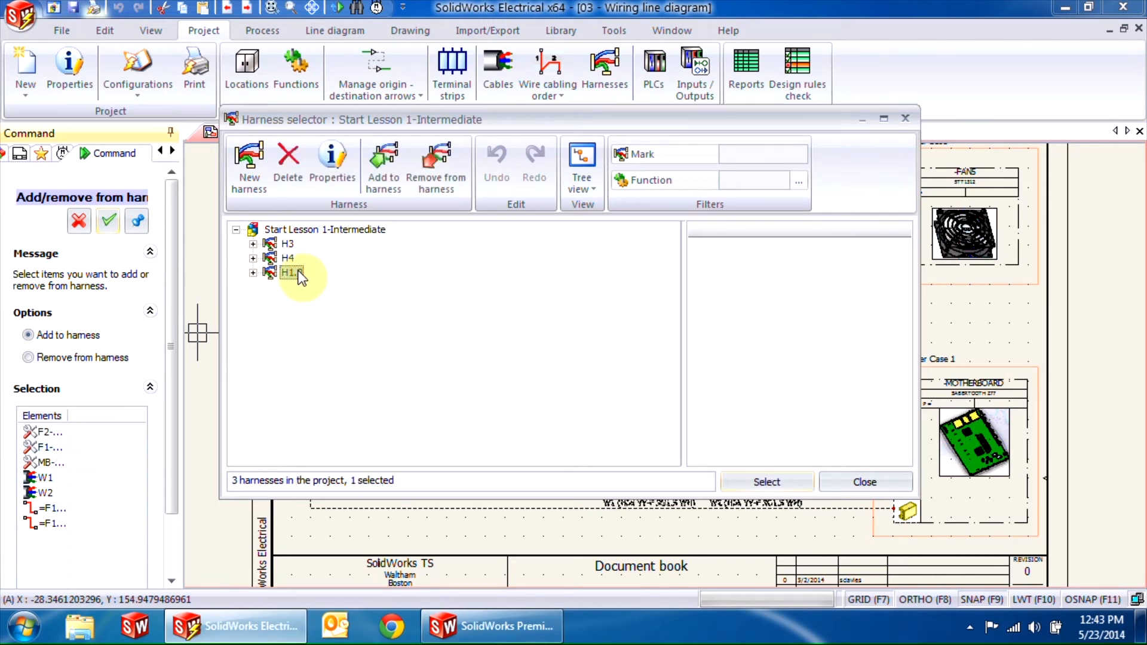
pyautogui.click(863, 482)
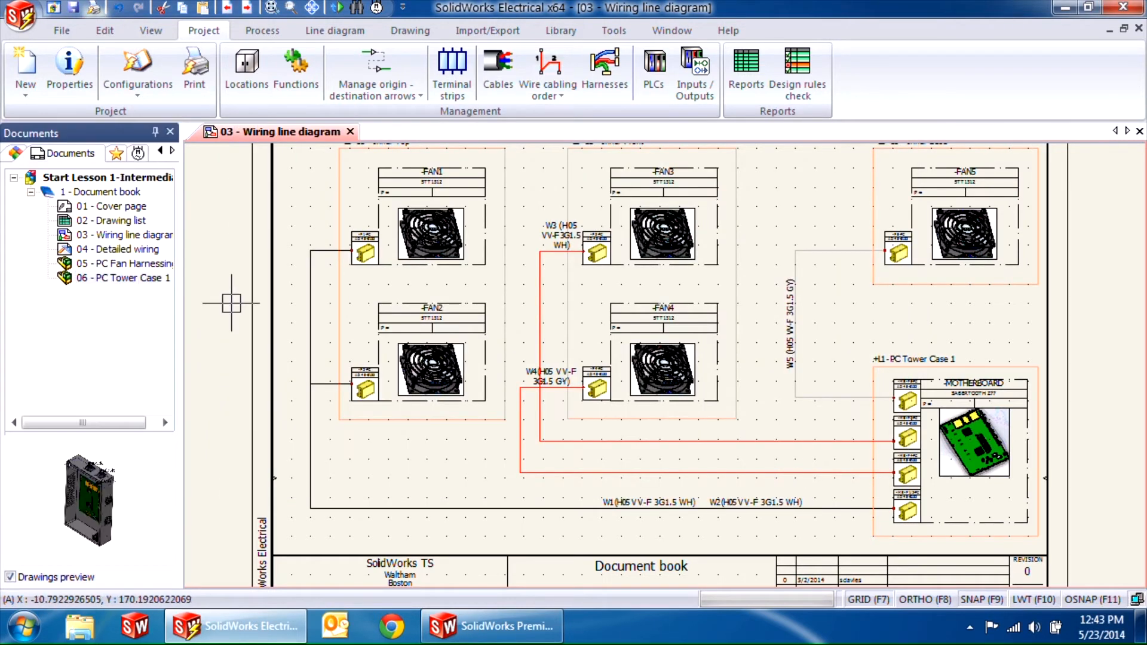
pyautogui.moveTo(256, 317)
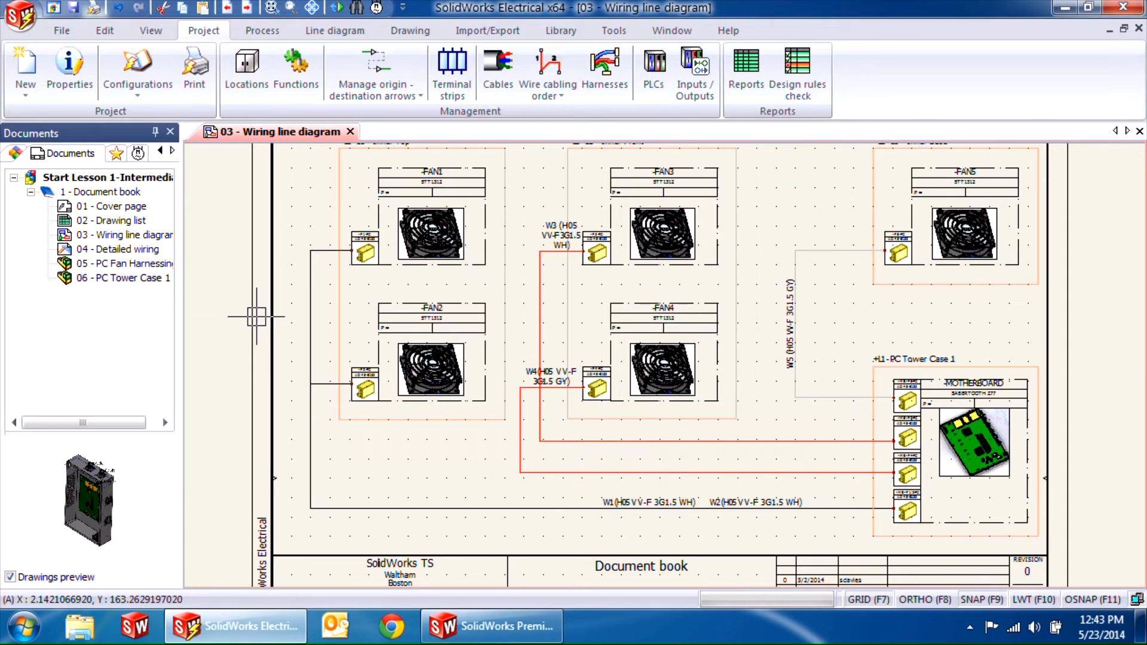
pyautogui.moveTo(903, 248)
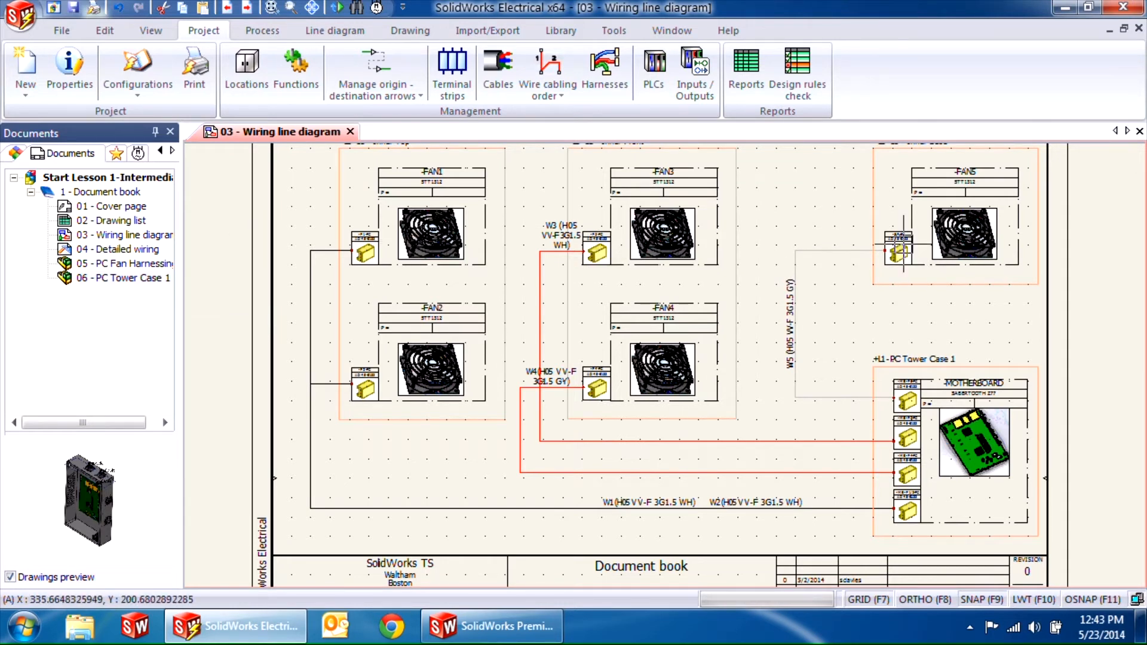
# Step: Create harness H5 and assign the FAN5 connector, motherboard connector and wire W5 to it
pyautogui.click(899, 249)
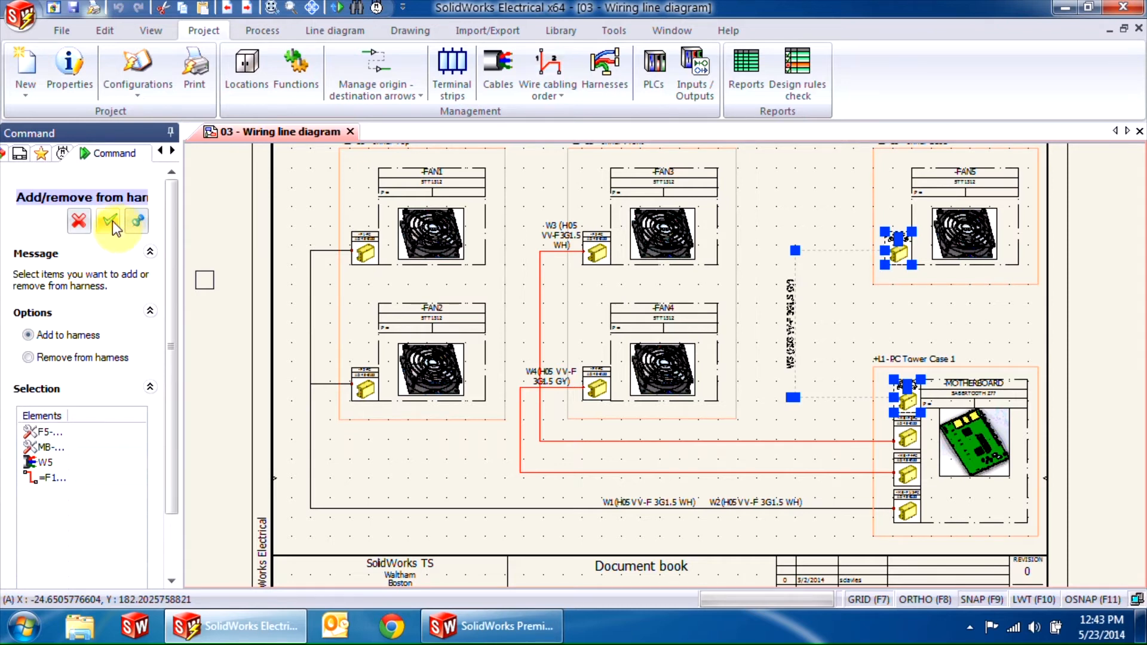
pyautogui.click(108, 220)
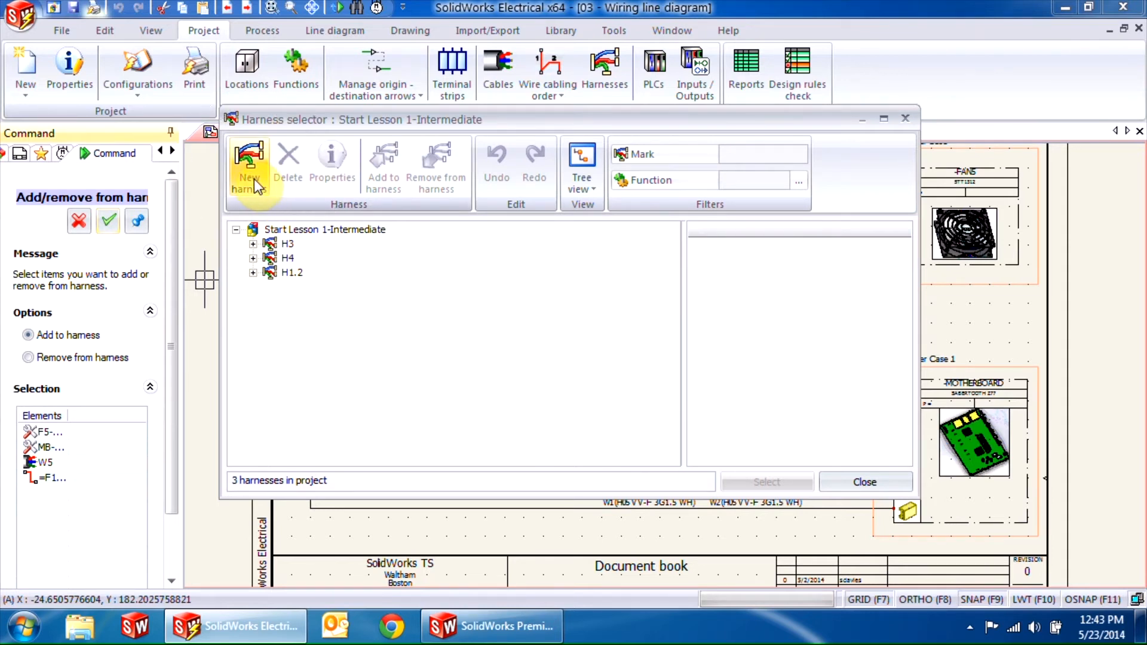
pyautogui.click(250, 168)
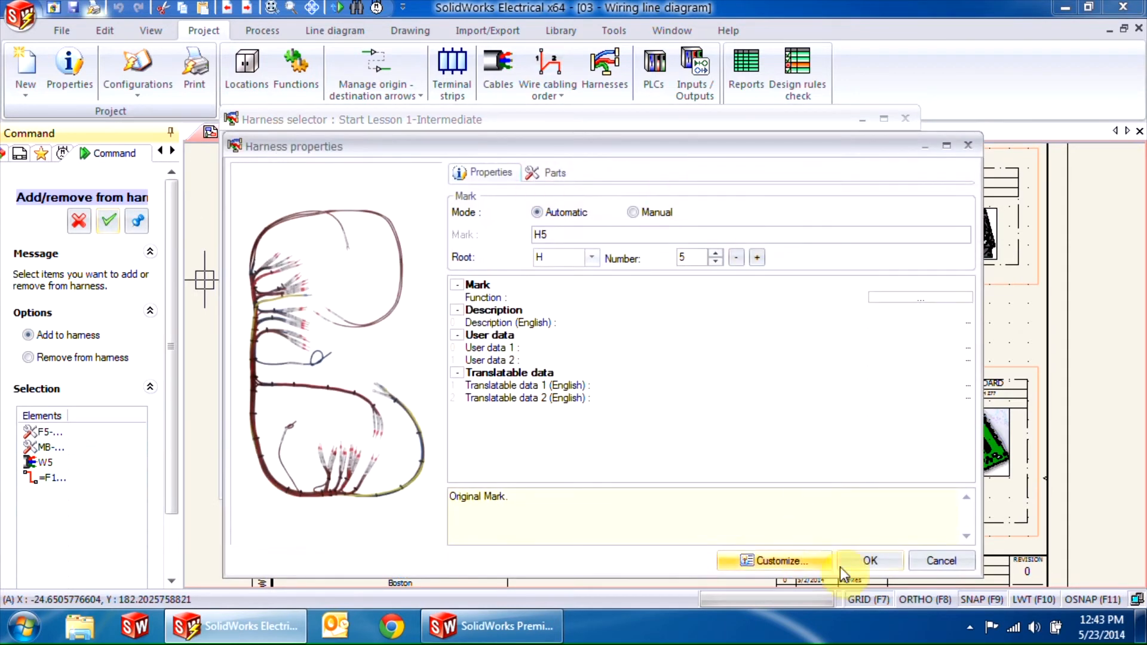
pyautogui.click(870, 560)
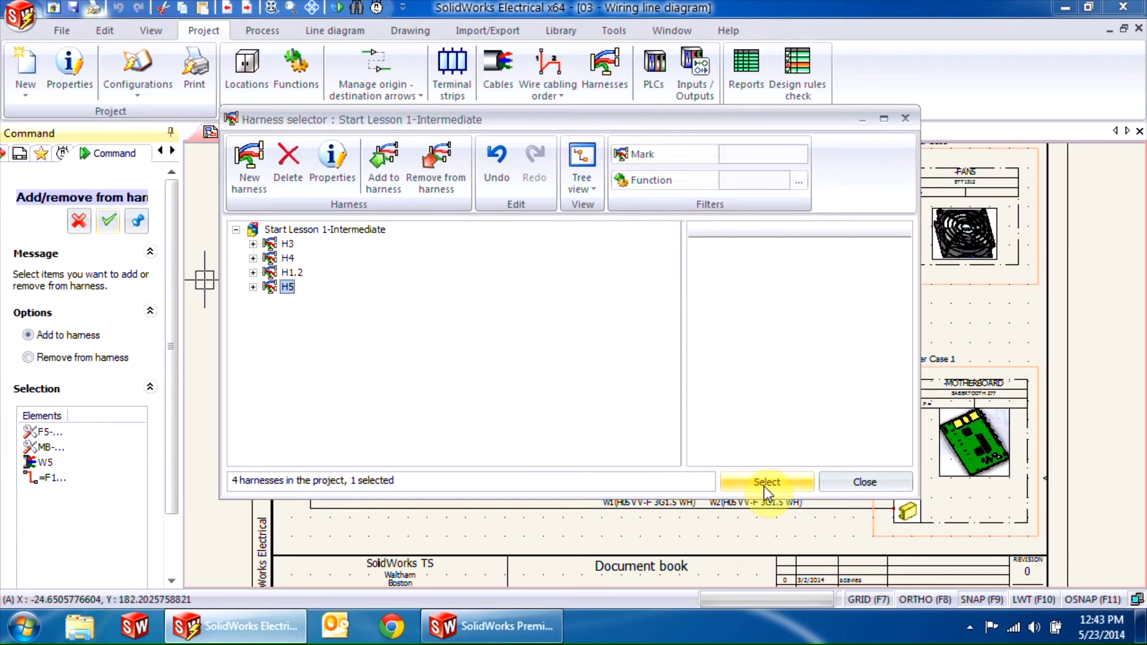
pyautogui.click(766, 482)
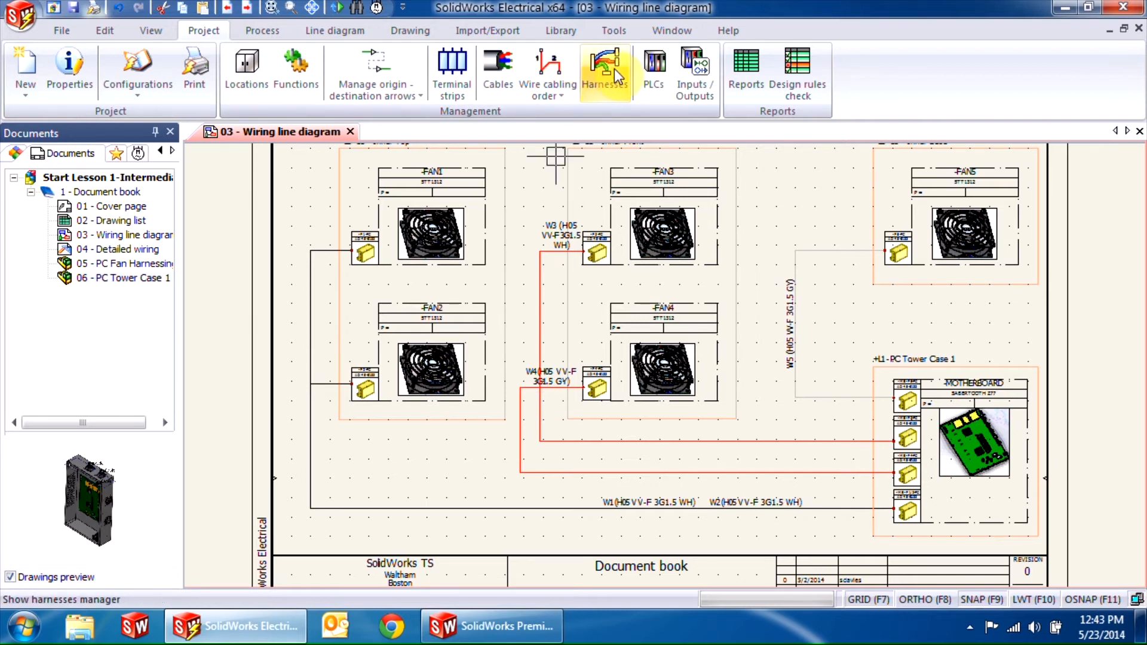
pyautogui.click(603, 69)
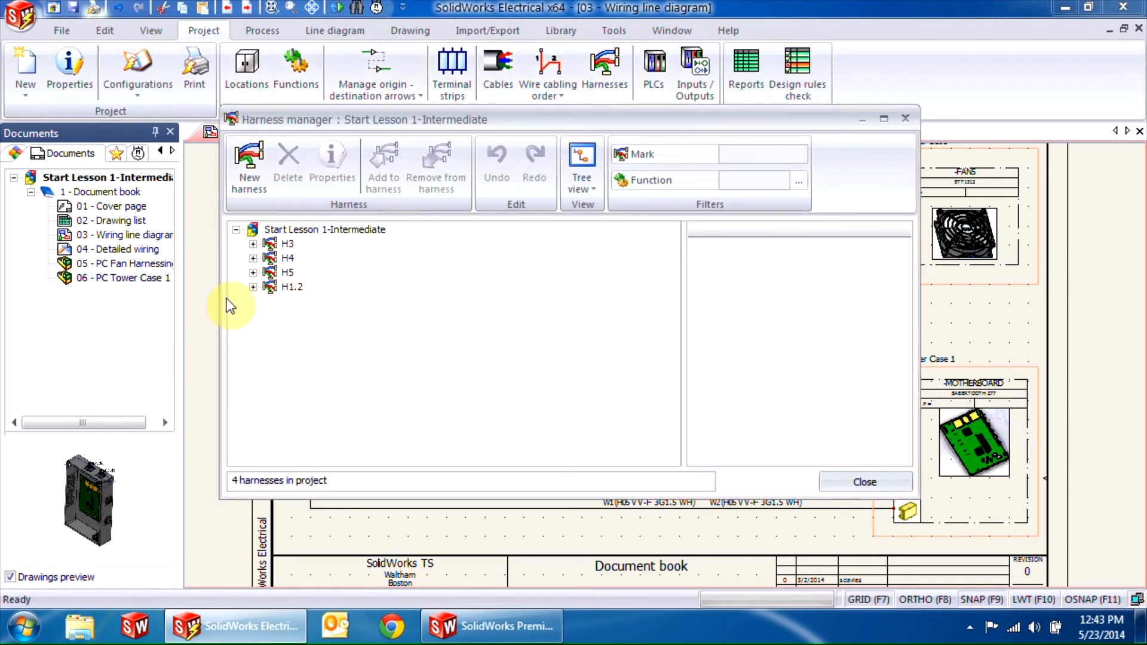
pyautogui.click(254, 272)
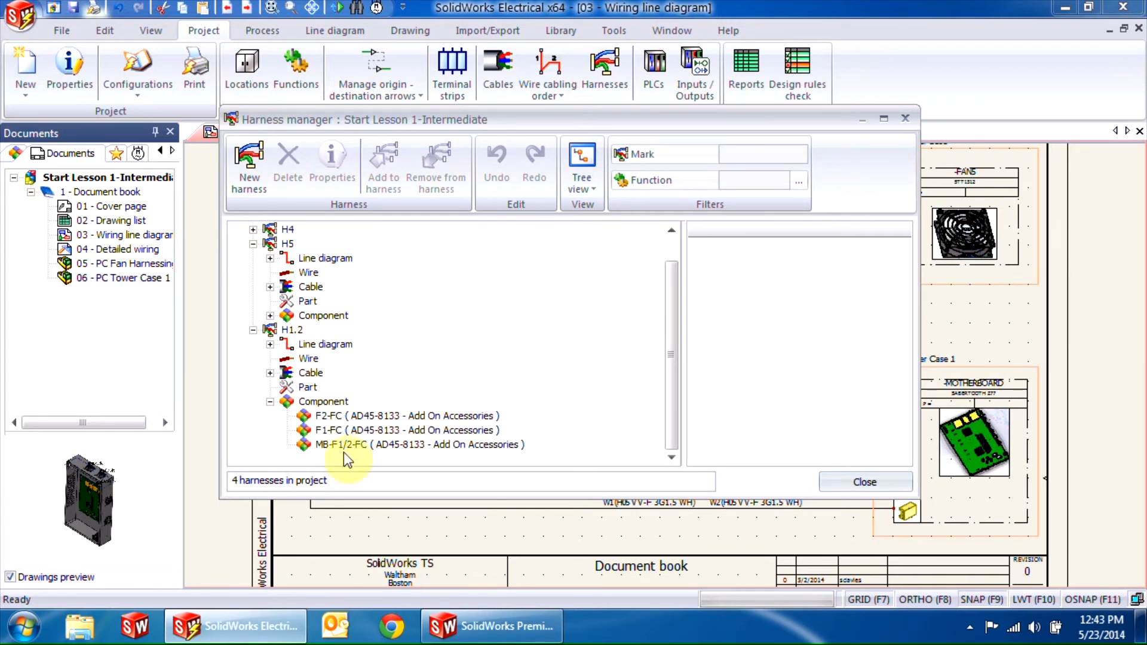
pyautogui.click(270, 372)
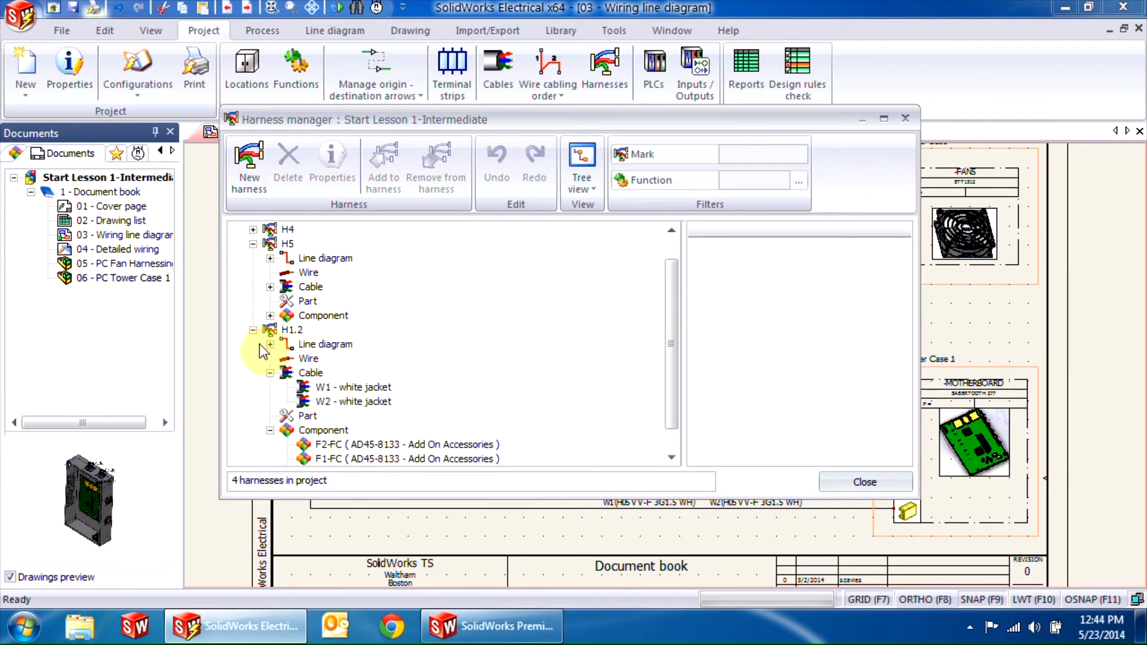
pyautogui.click(270, 344)
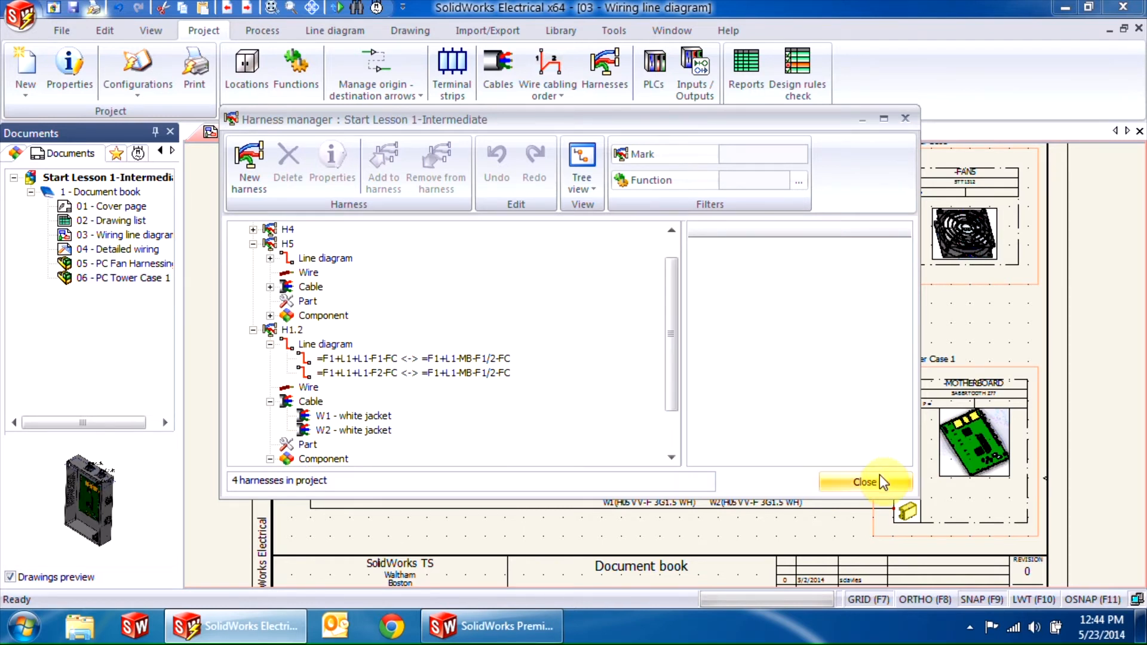
pyautogui.click(864, 482)
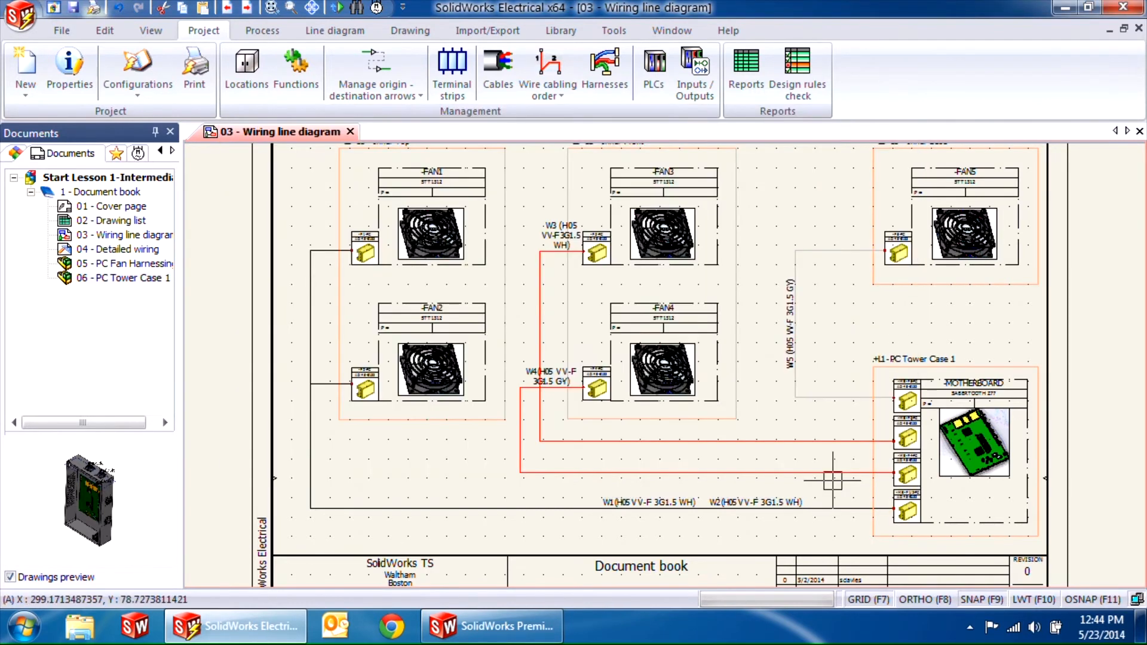
# Step: Switch to SolidWorks Premium, orbit the PC tower case, and select EW_PATH1 in the tree
pyautogui.click(492, 626)
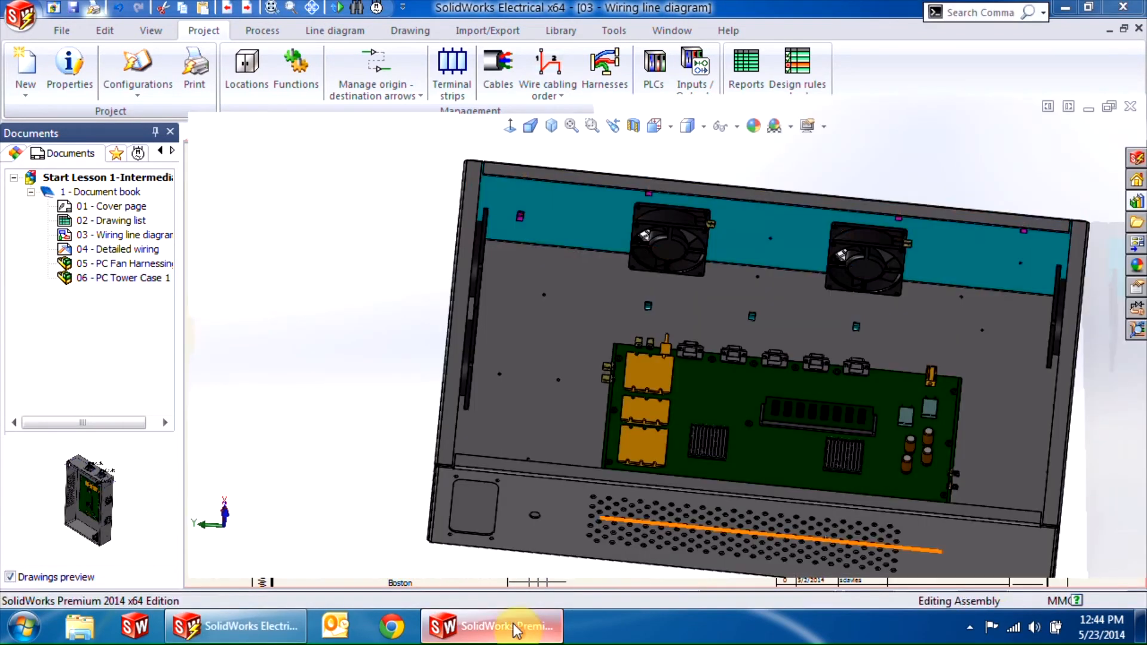
pyautogui.click(490, 626)
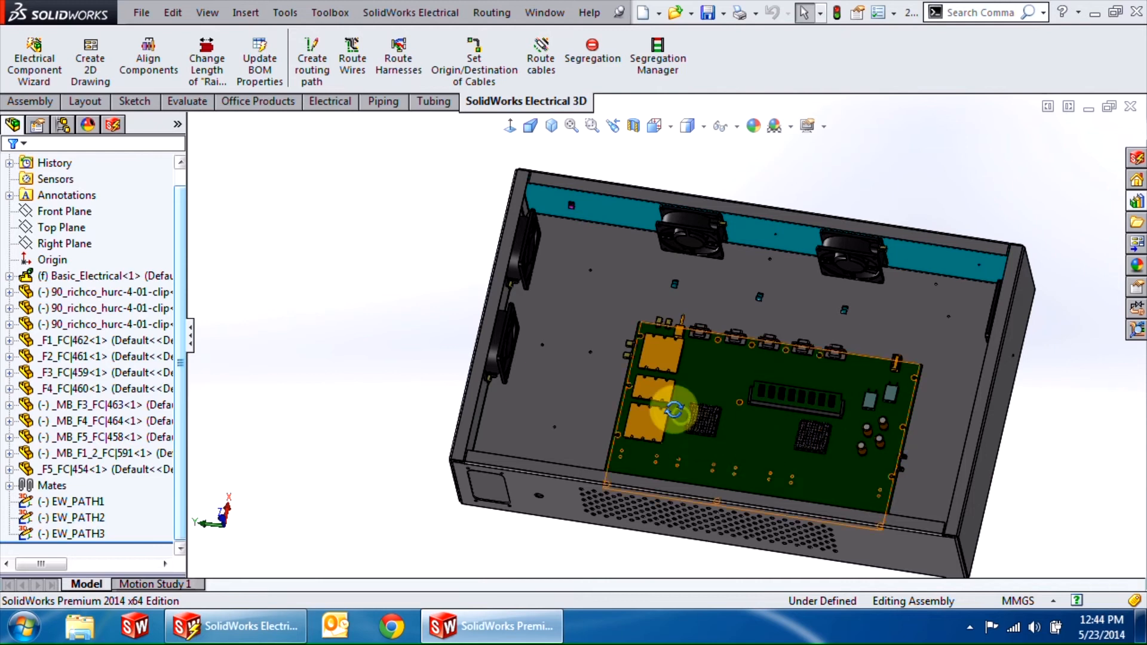
pyautogui.moveTo(673, 410); pyautogui.dragTo(636, 373)
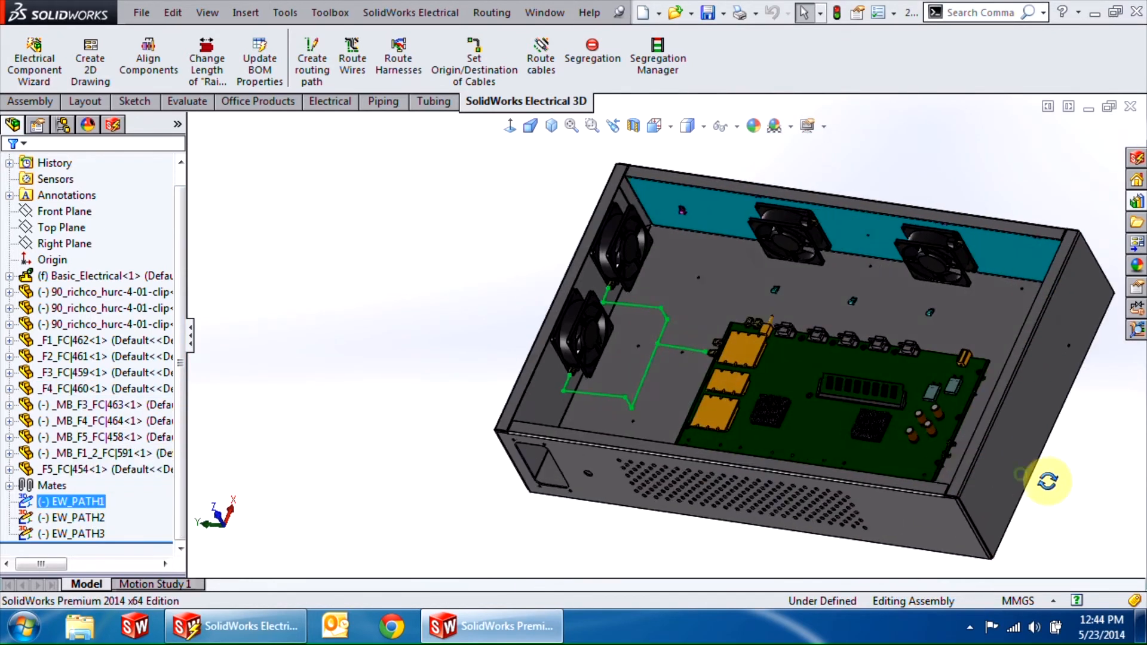
pyautogui.click(77, 533)
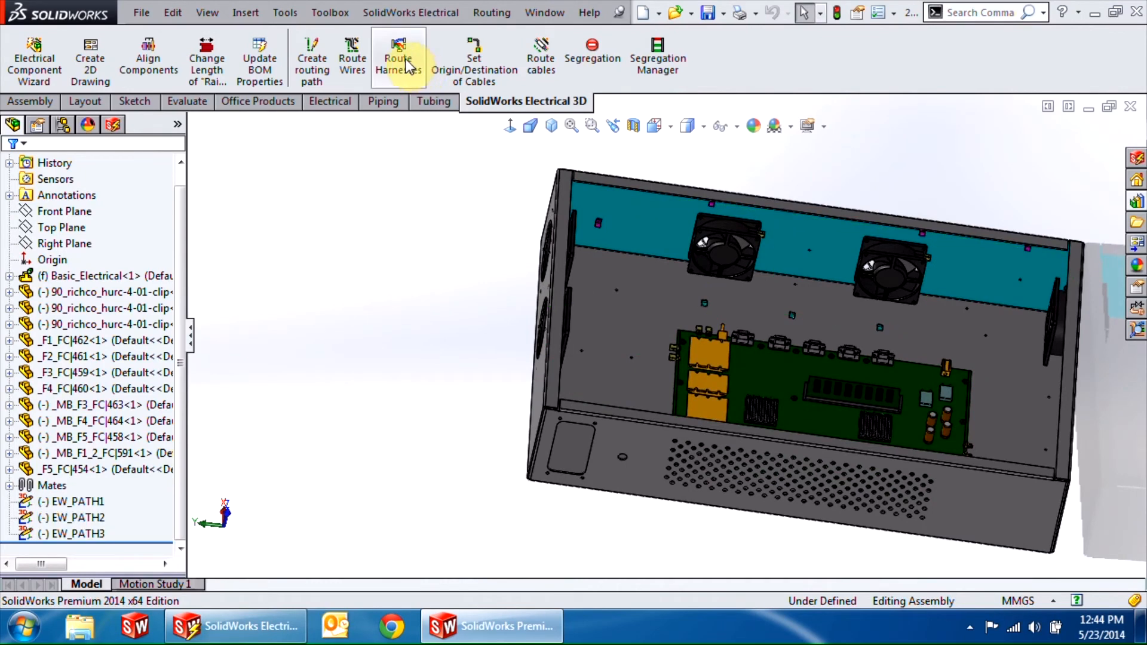
# Step: Route the selected harness H1.2 through the case assembly
pyautogui.click(398, 59)
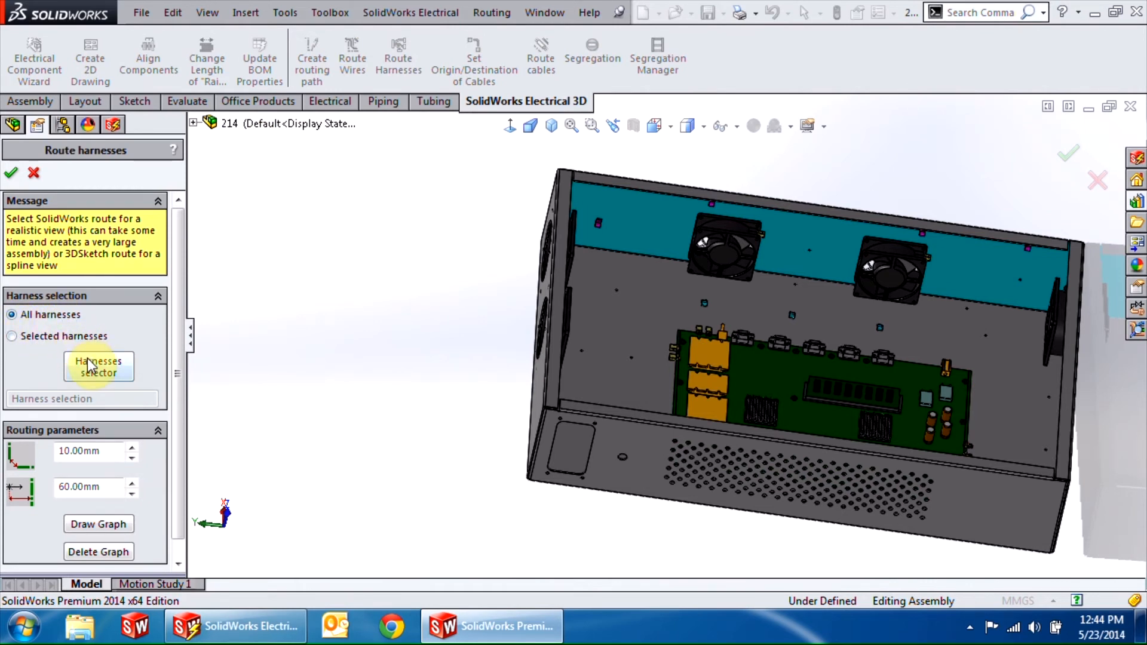
pyautogui.click(99, 368)
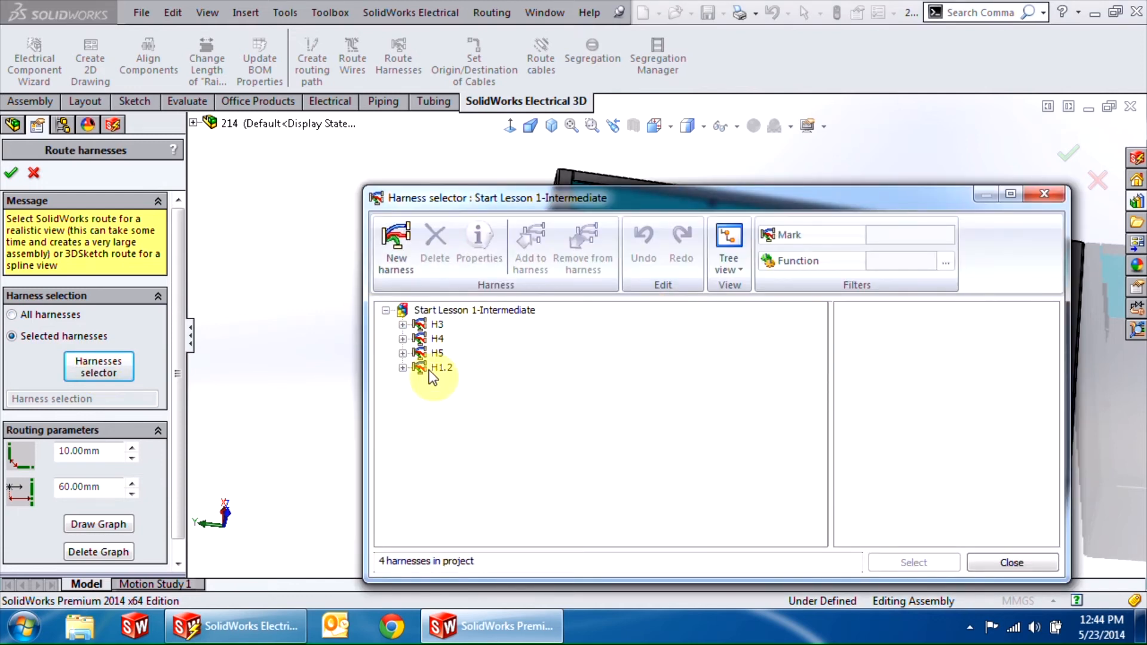
pyautogui.click(442, 367)
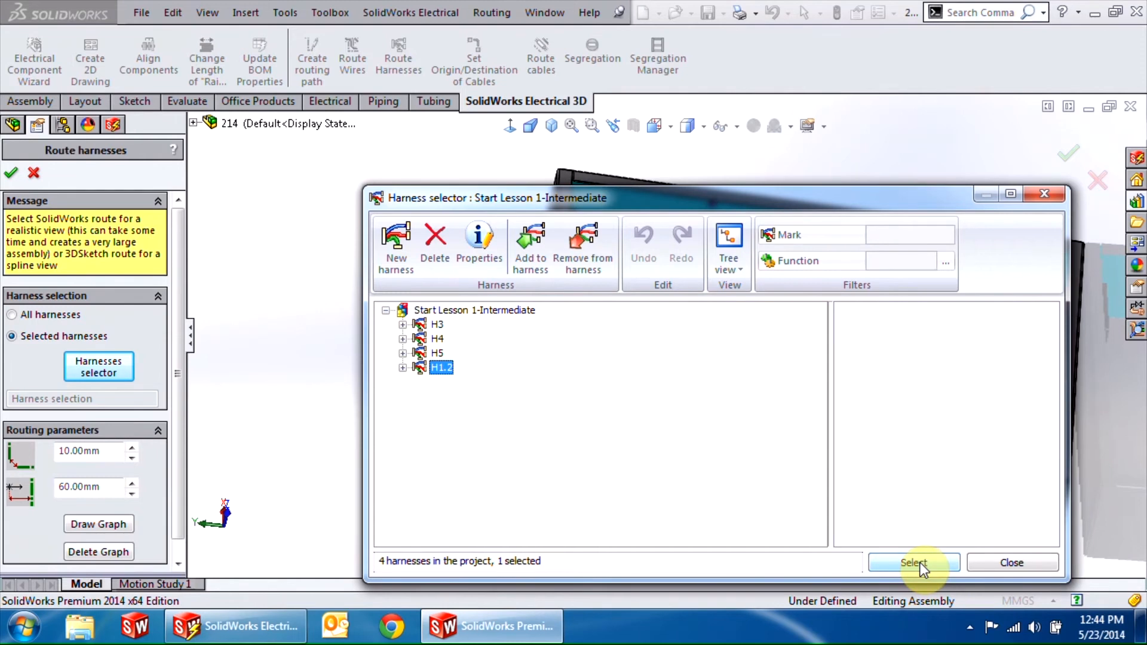
pyautogui.click(914, 563)
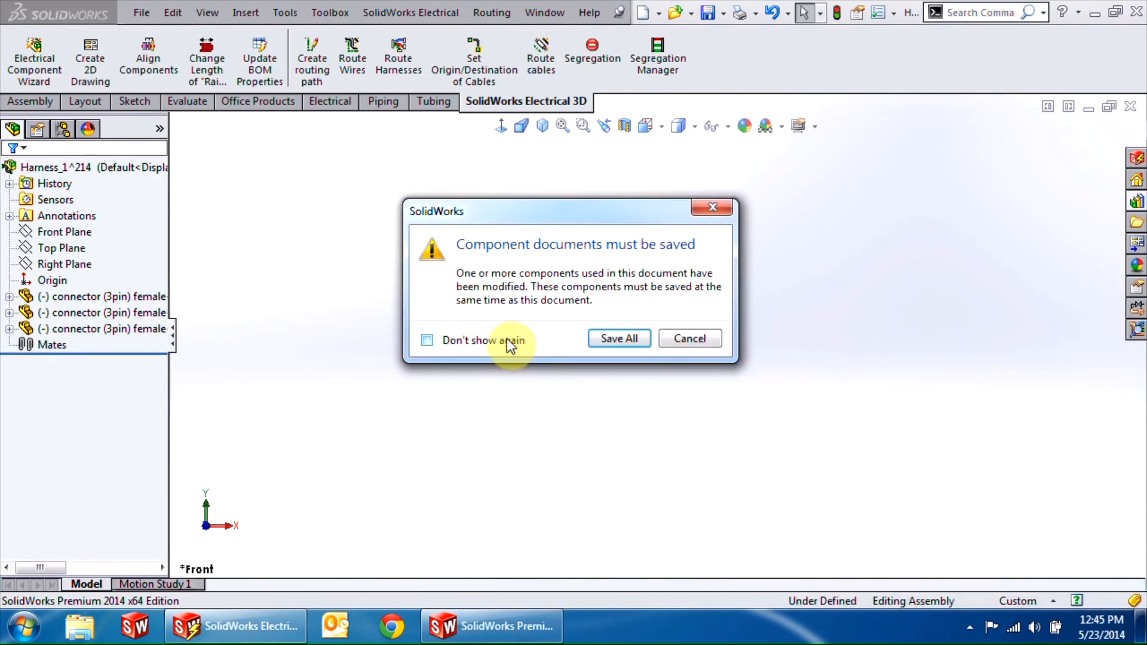
# Step: Save all harness component documents and orbit to inspect the routed H1.2 cables
pyautogui.click(618, 338)
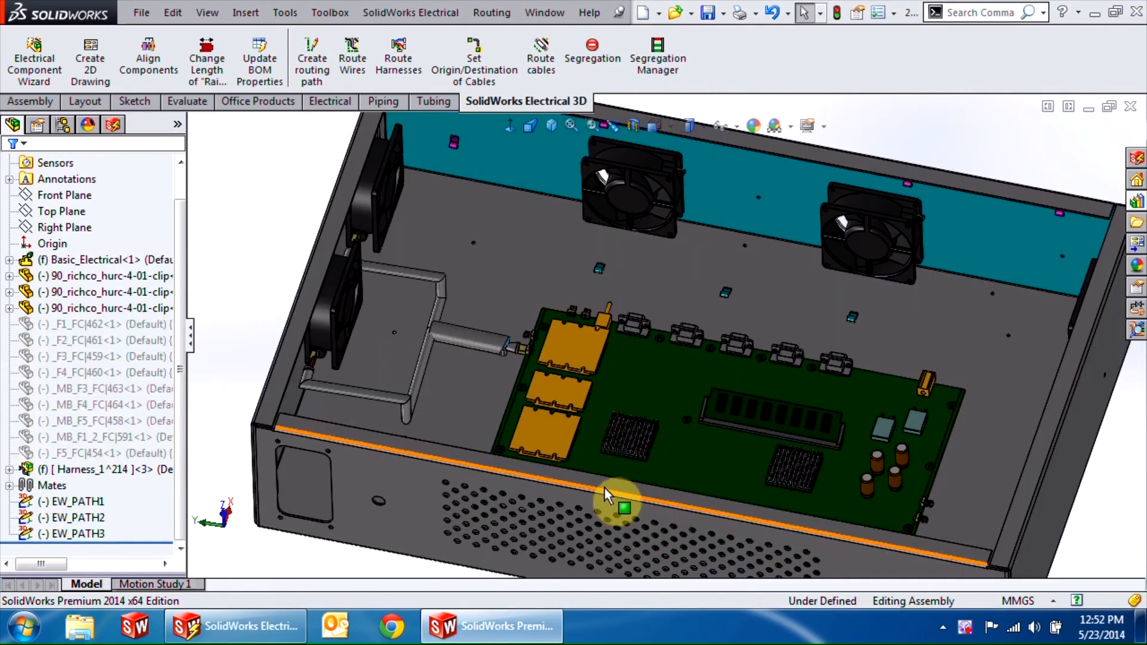
pyautogui.moveTo(489, 399)
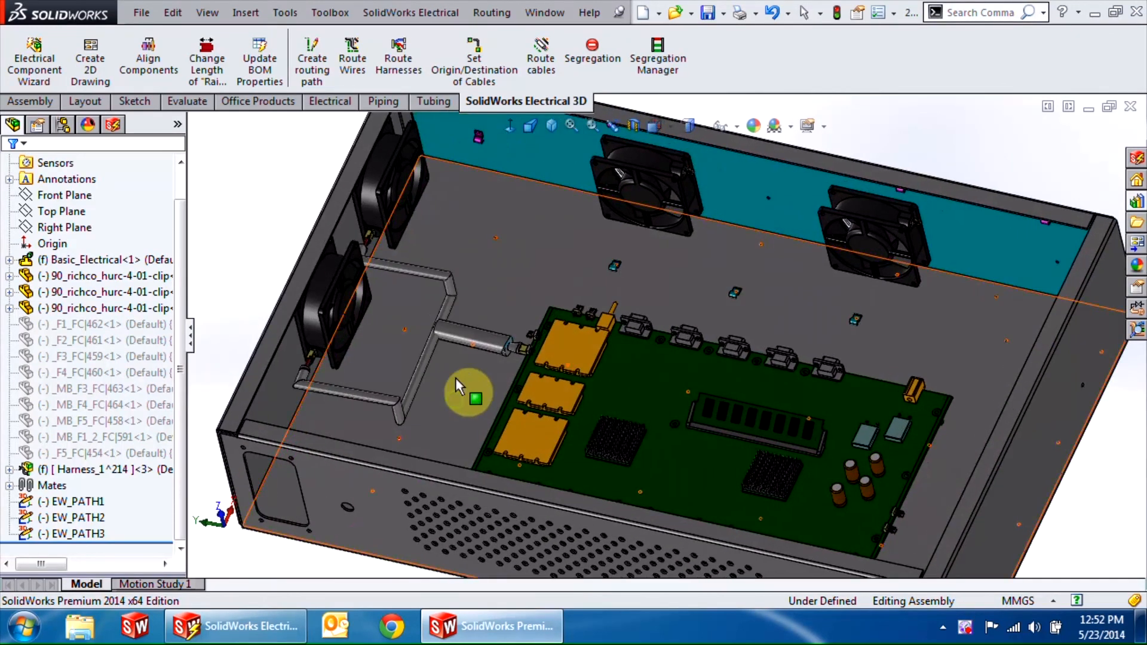
pyautogui.moveTo(468, 394); pyautogui.dragTo(574, 274)
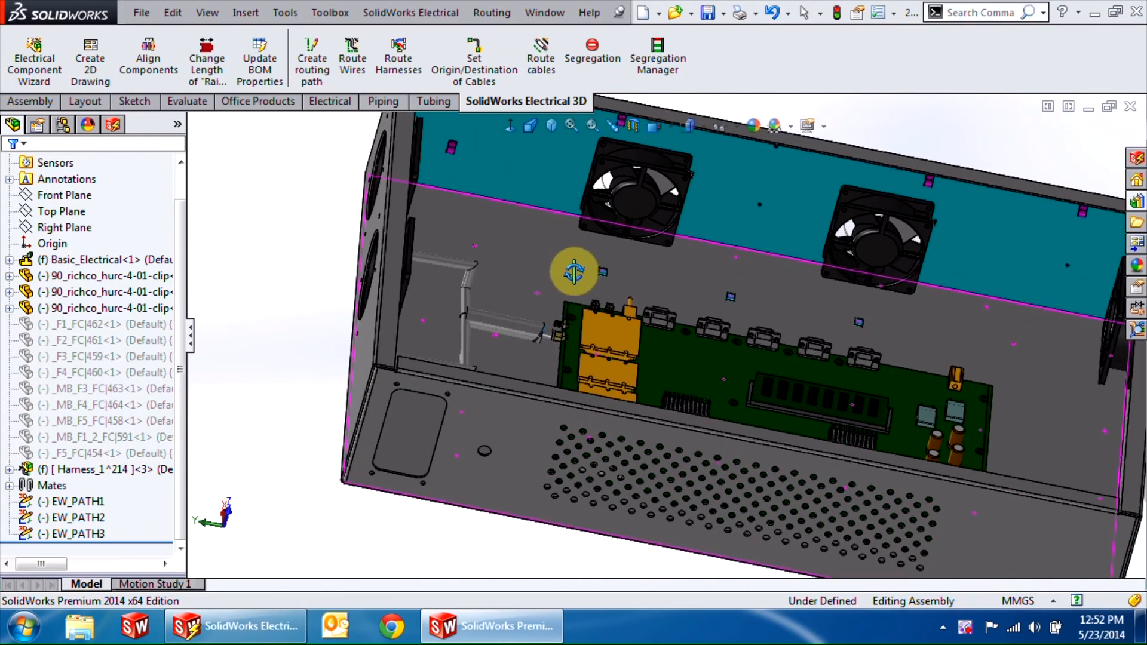